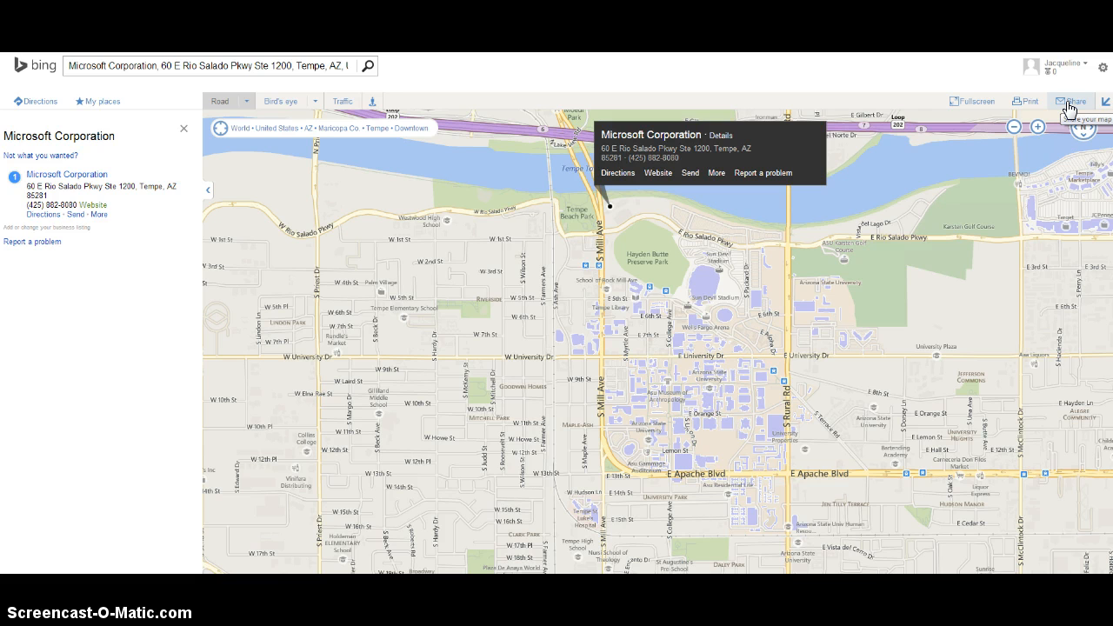
Step: Show the share dialog for the Tempe map and select its 'Embed in a webpage' code
left_click(1075, 100)
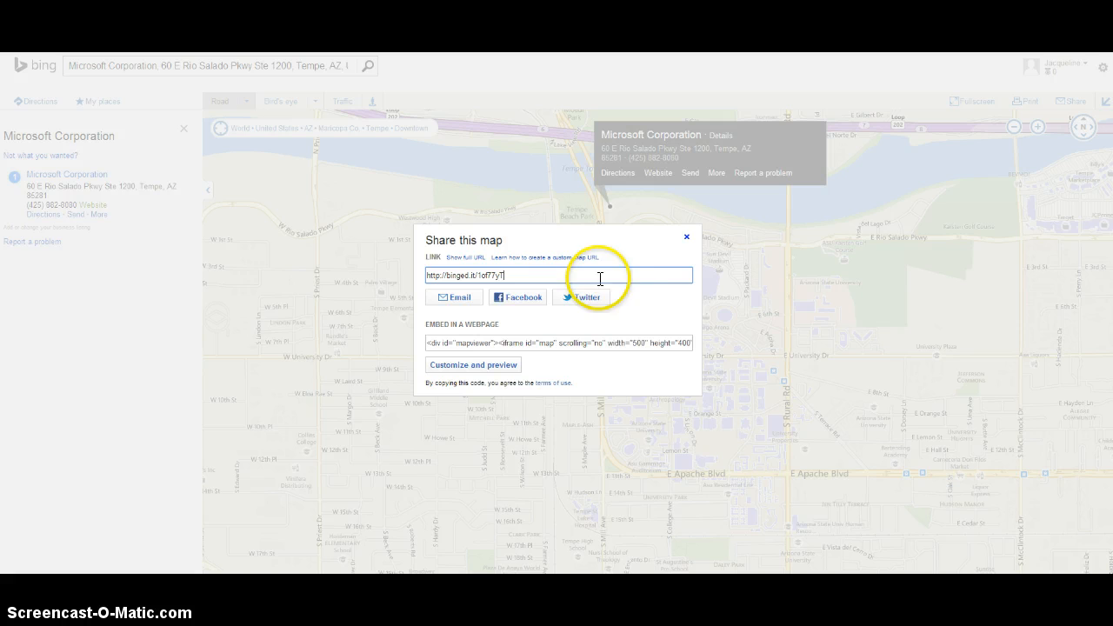
mouse_move(473, 339)
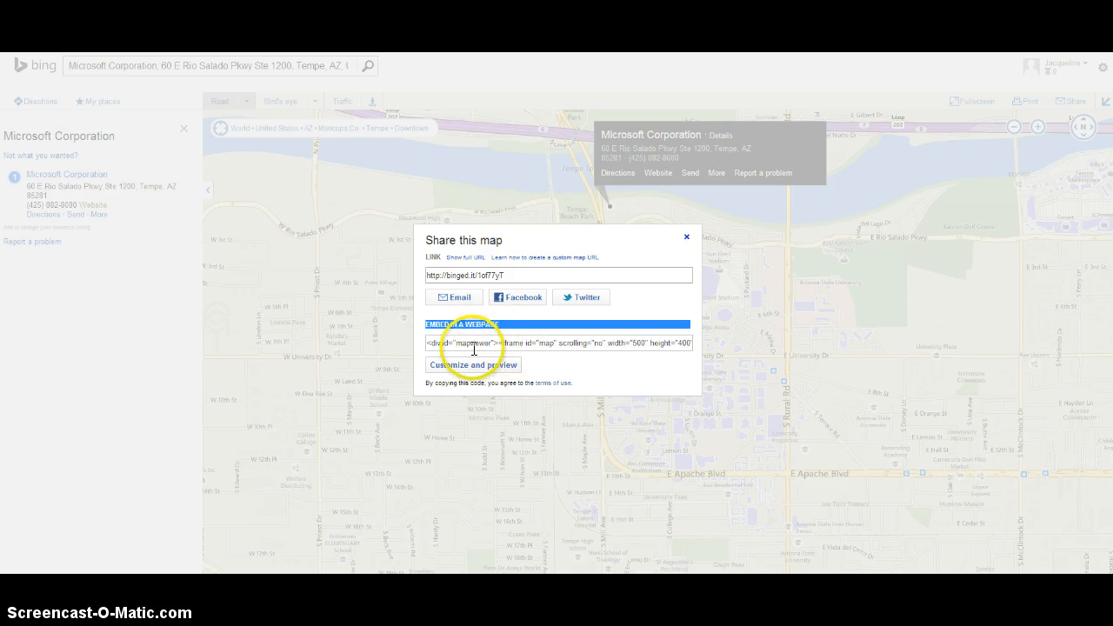
triple_click(557, 341)
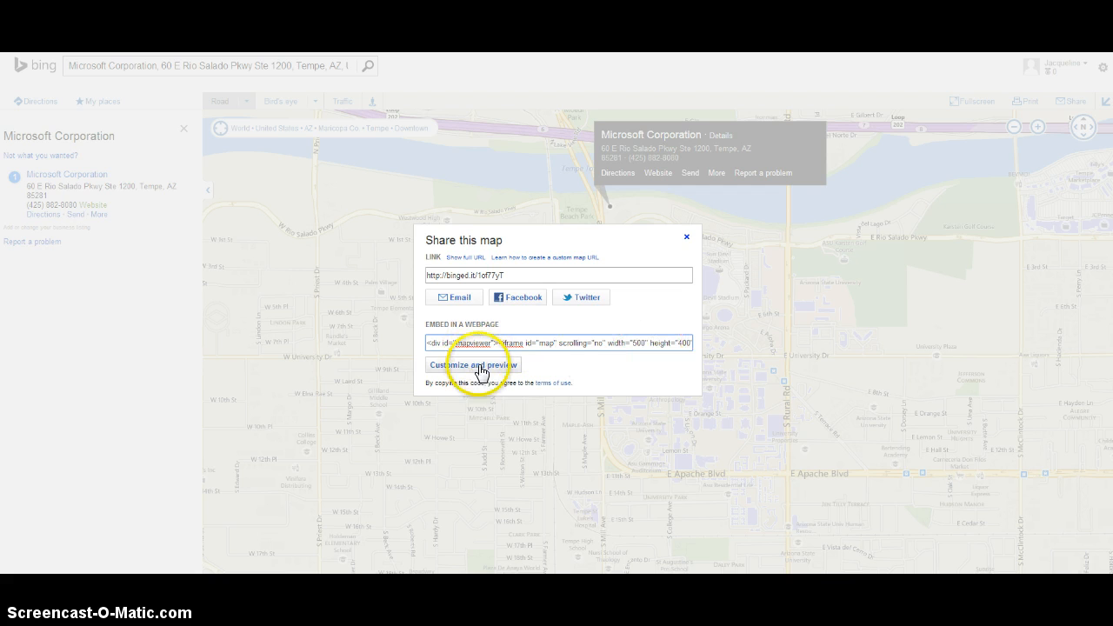
Step: In Customize and preview, pick Custom map size 800 wide by 350 high and generate the code
left_click(473, 366)
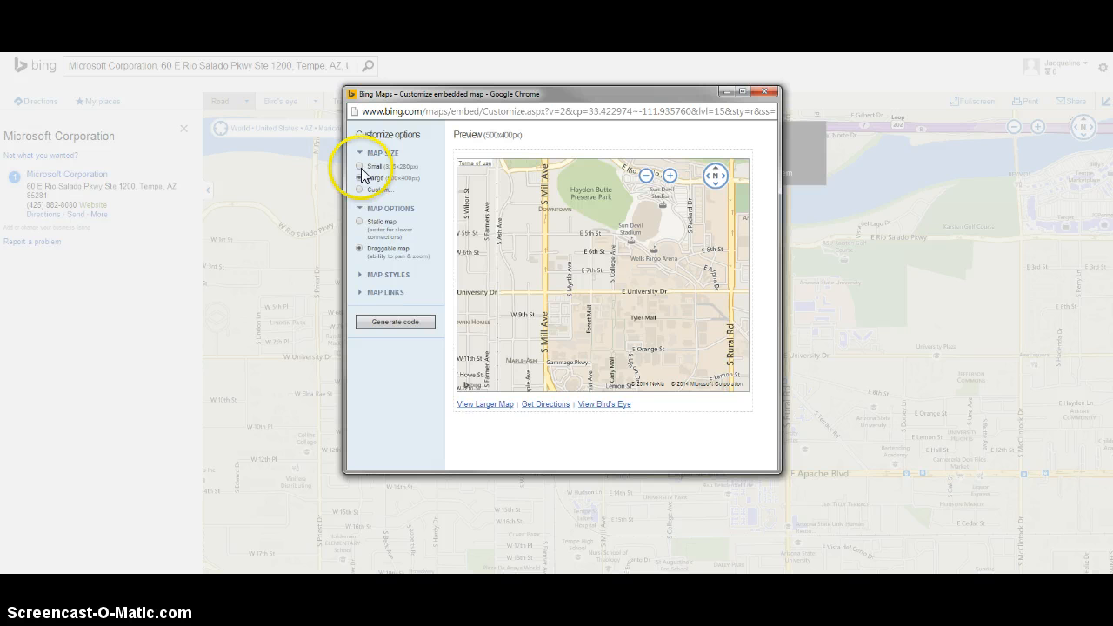
left_click(358, 167)
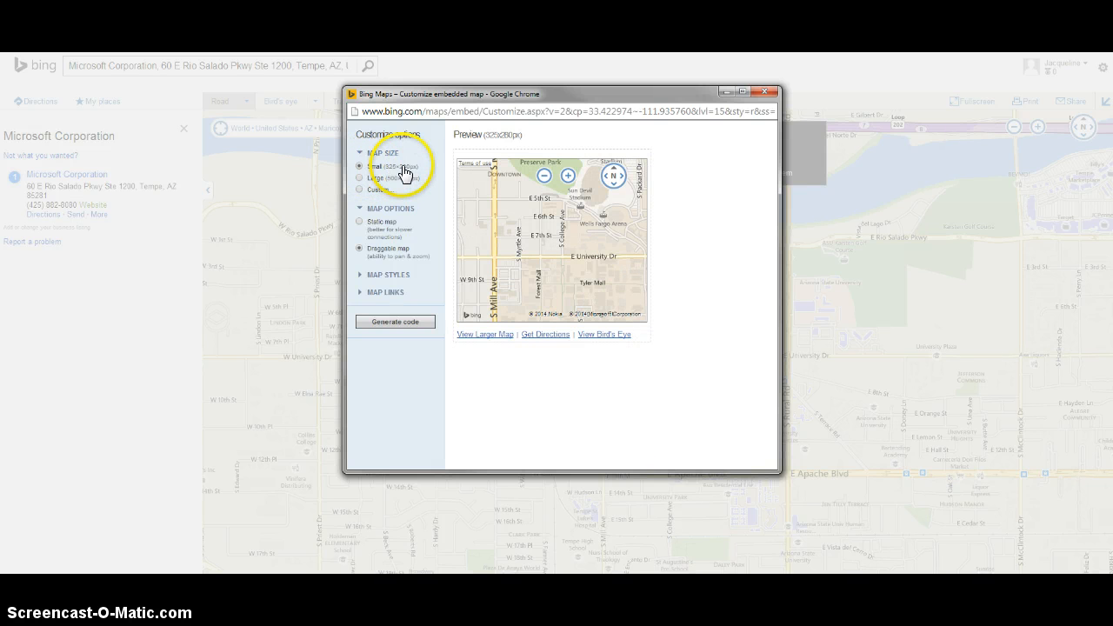
left_click(358, 178)
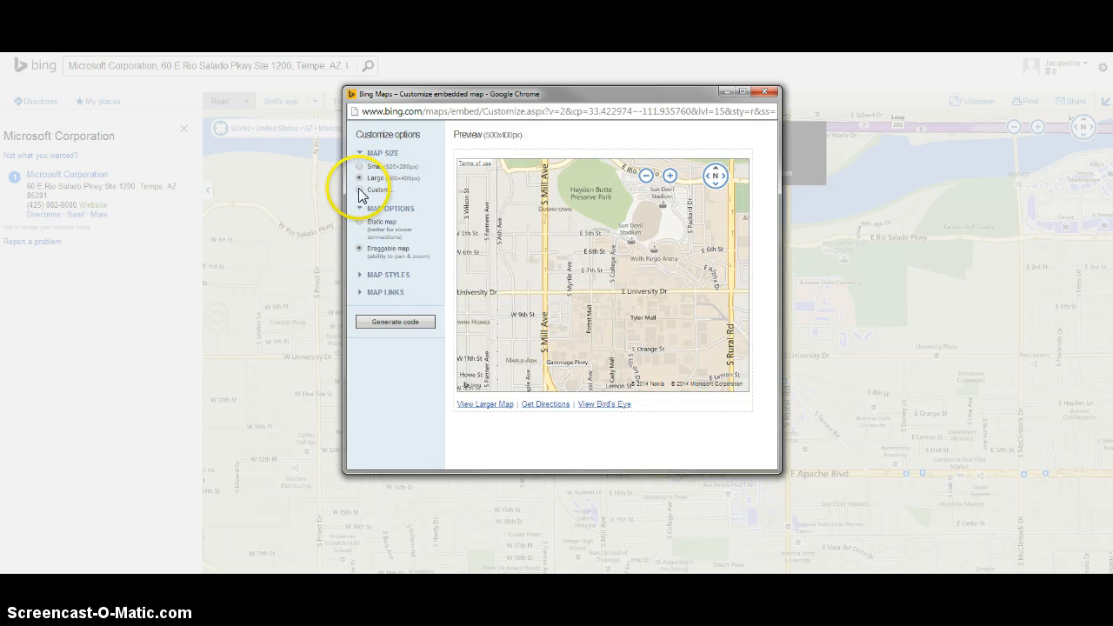
left_click(362, 190)
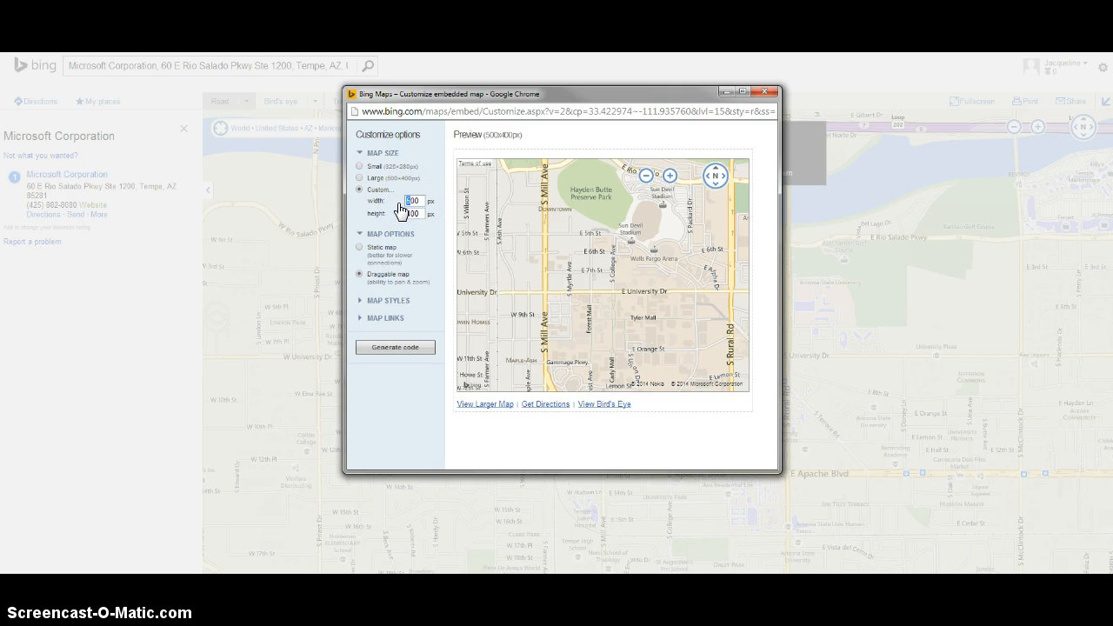
left_click(410, 201)
type("800")
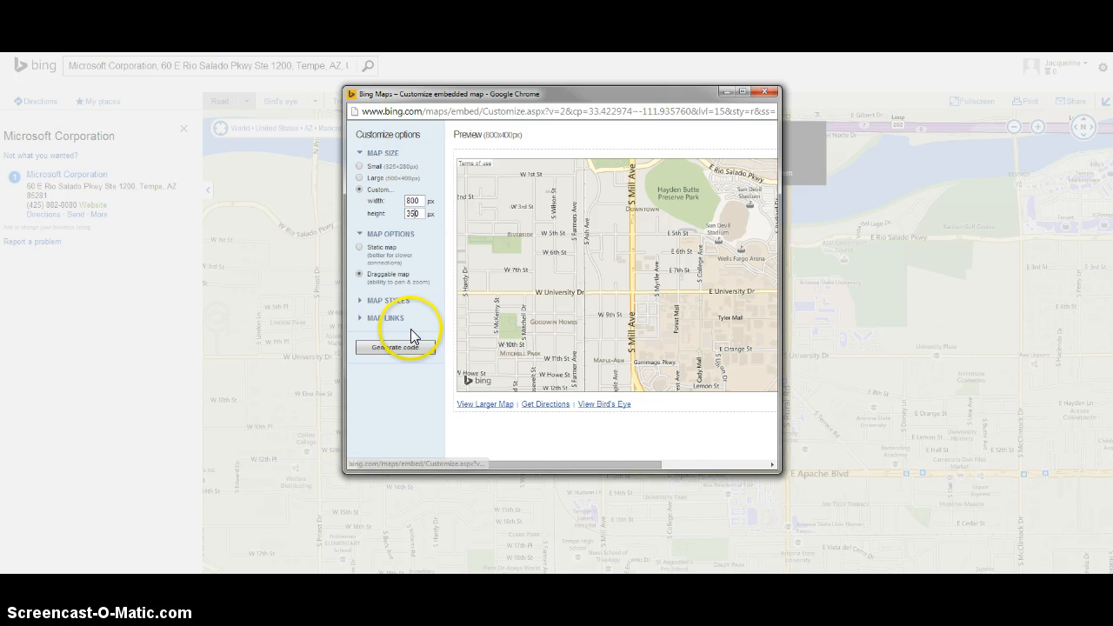
left_click(397, 347)
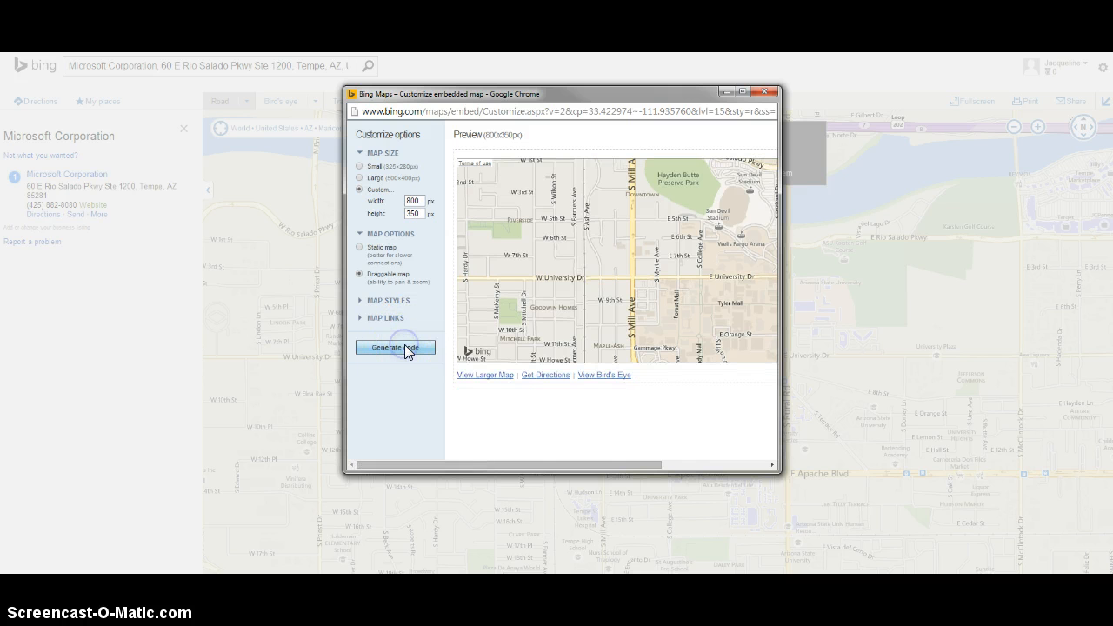
left_click(395, 348)
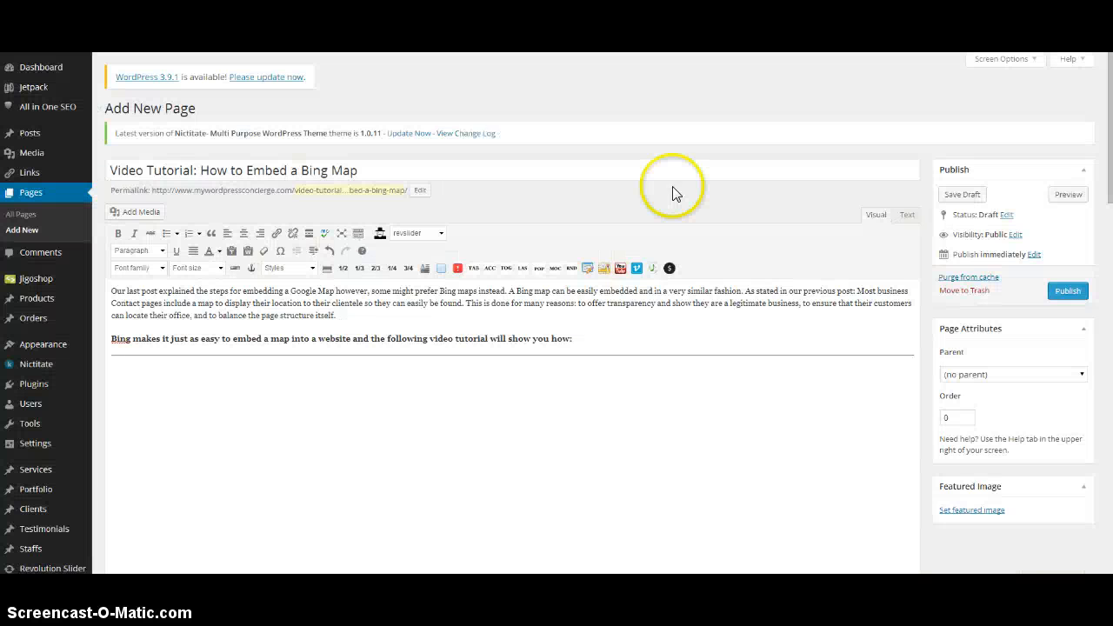
mouse_move(439, 379)
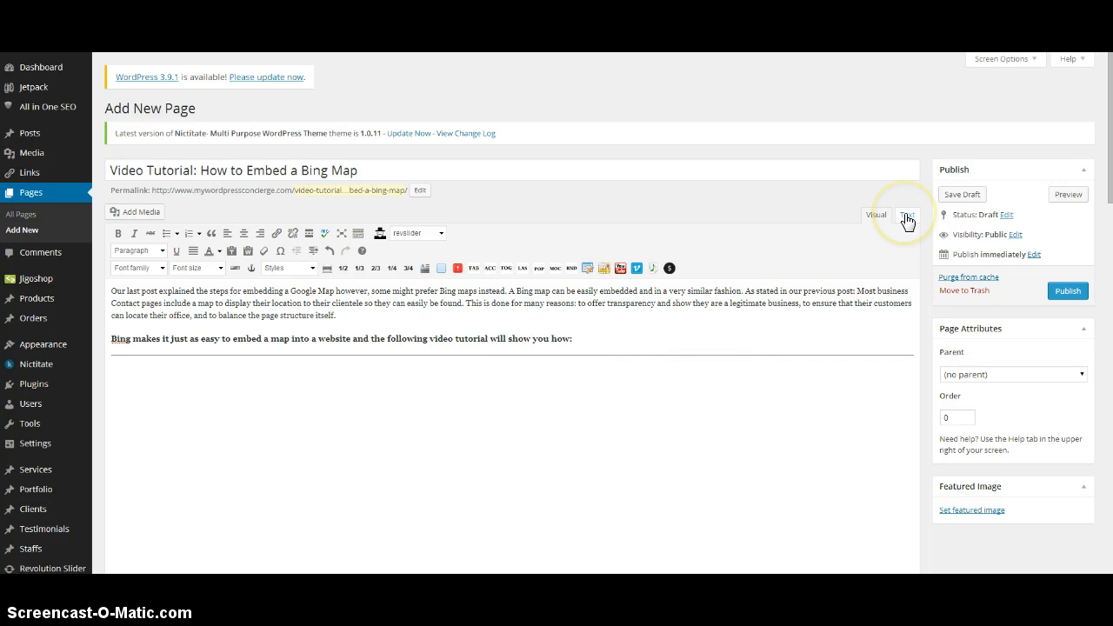
Step: Switch the page editor to Text (HTML) mode to paste the iframe below the intro
left_click(908, 216)
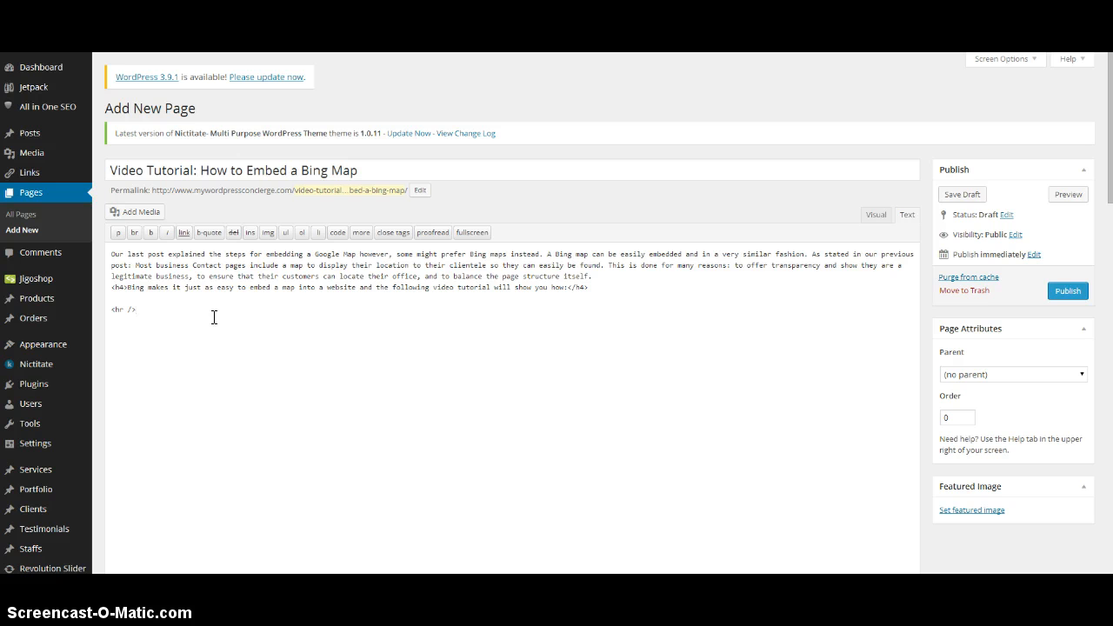
mouse_move(883, 258)
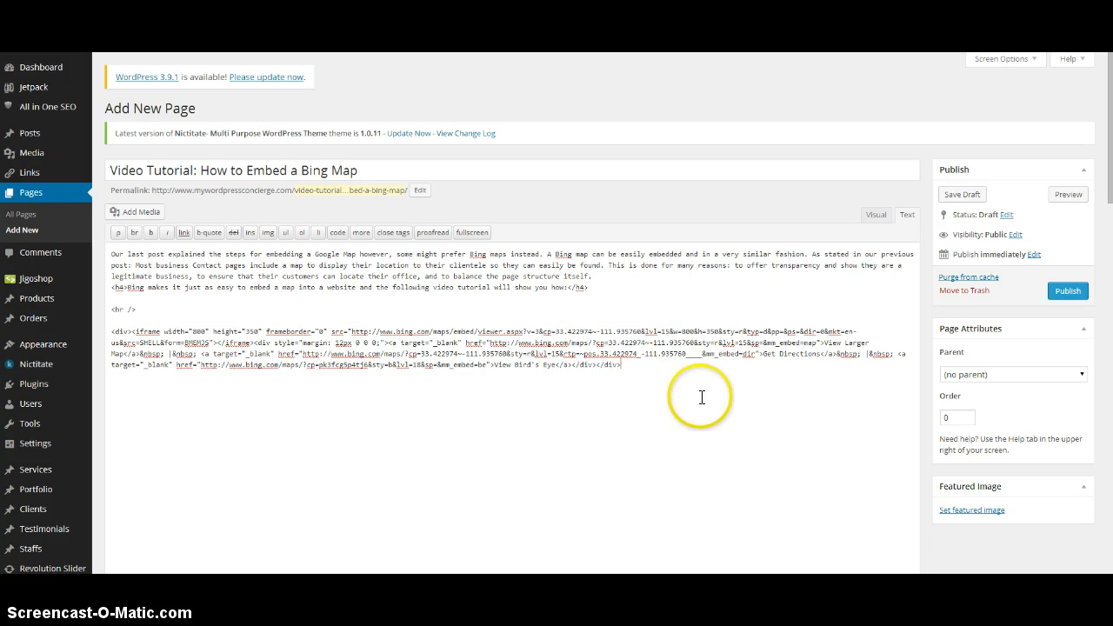
mouse_move(1068, 195)
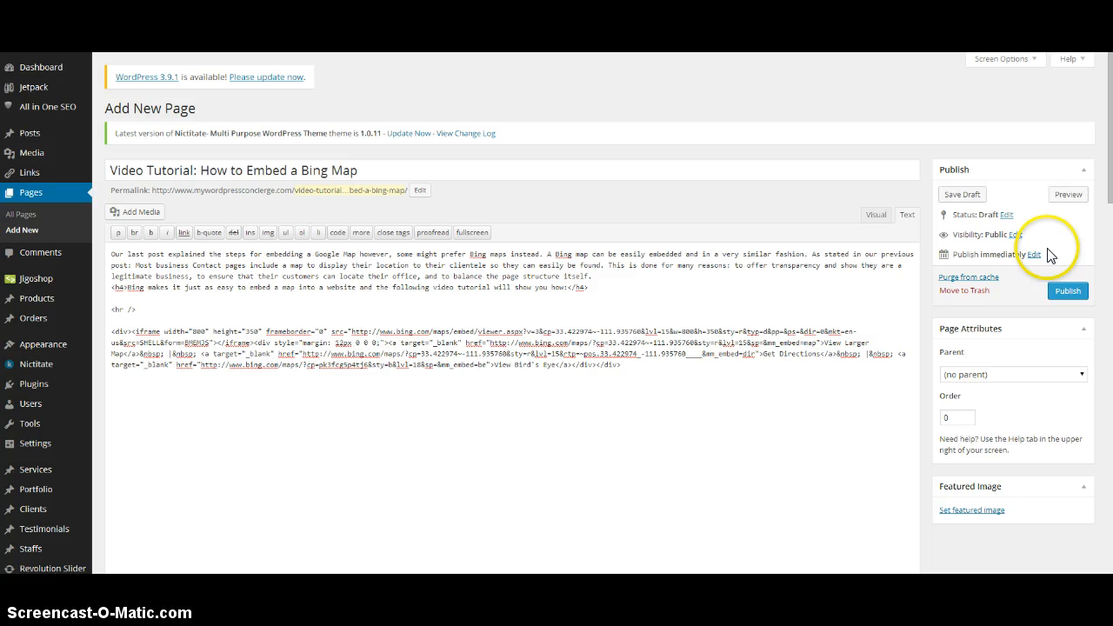
mouse_move(546, 393)
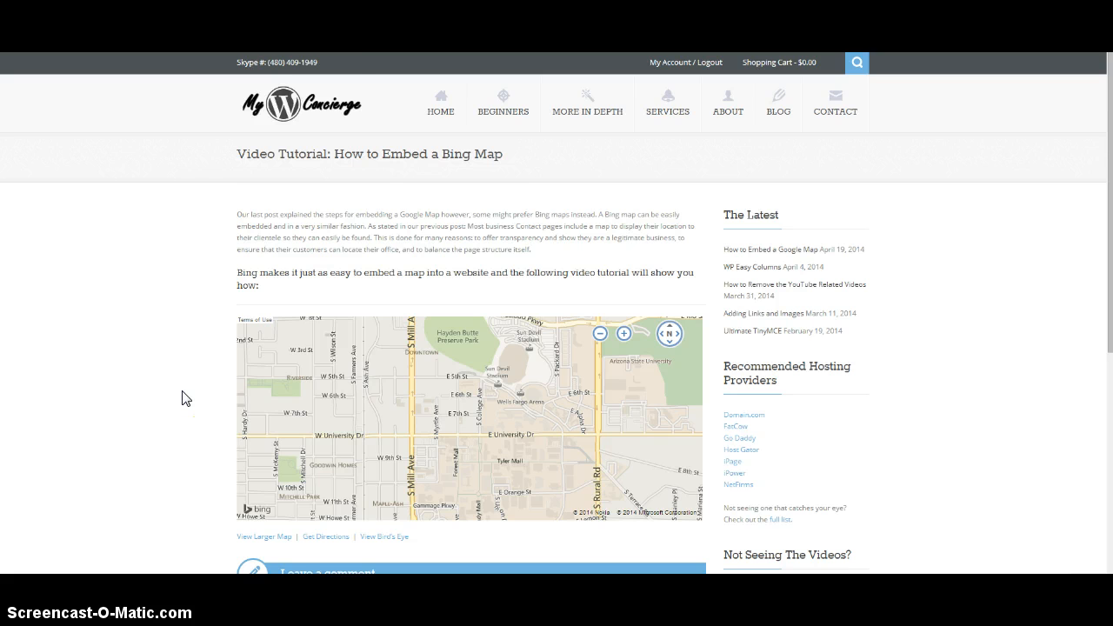
Step: Scroll down the published page to see the embedded Tempe map below the introduction
scroll("down", 3)
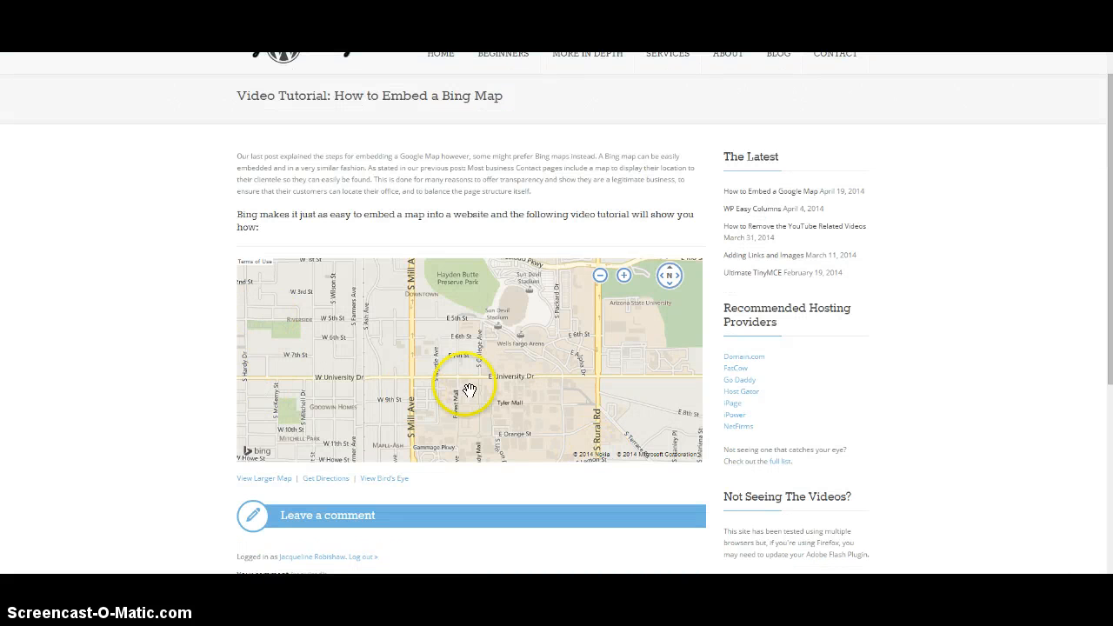